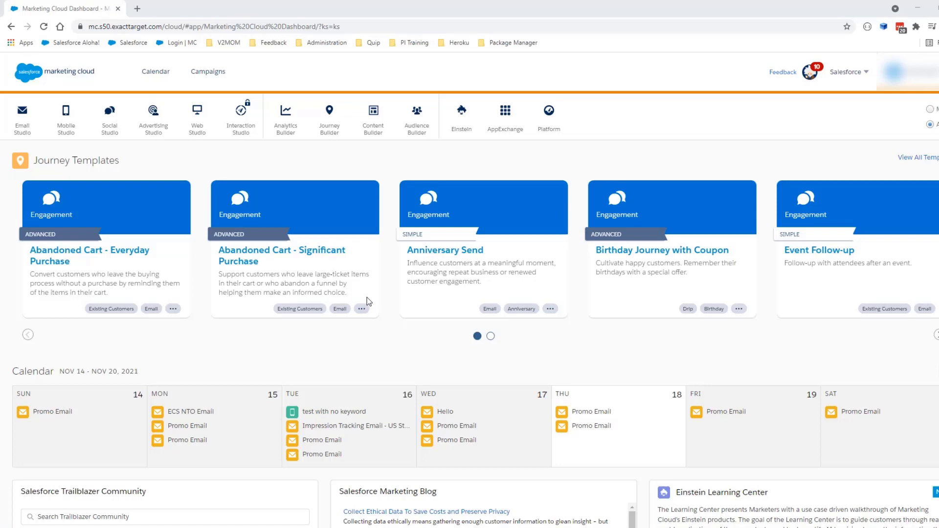
mouse_move(117, 200)
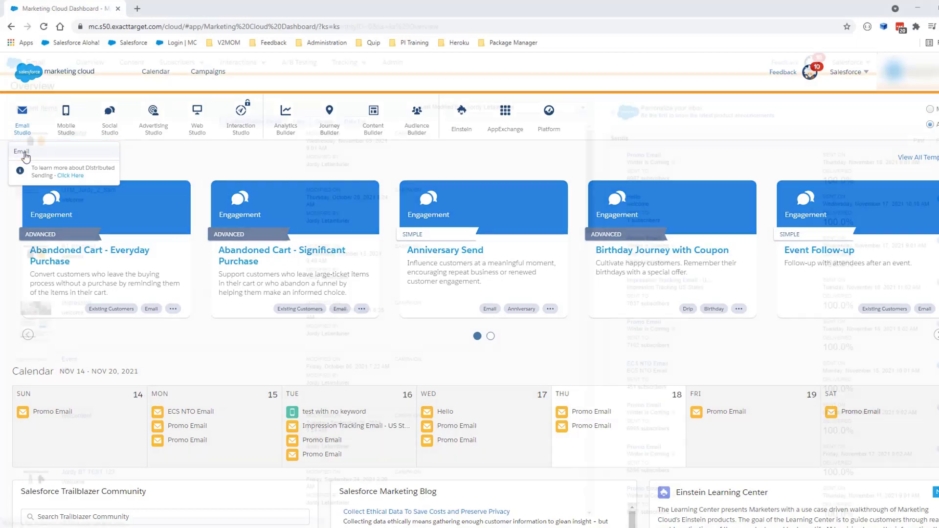
Show Email Studio's Tracking > Sends list of past email jobs with their delivery statistics
left_click(21, 151)
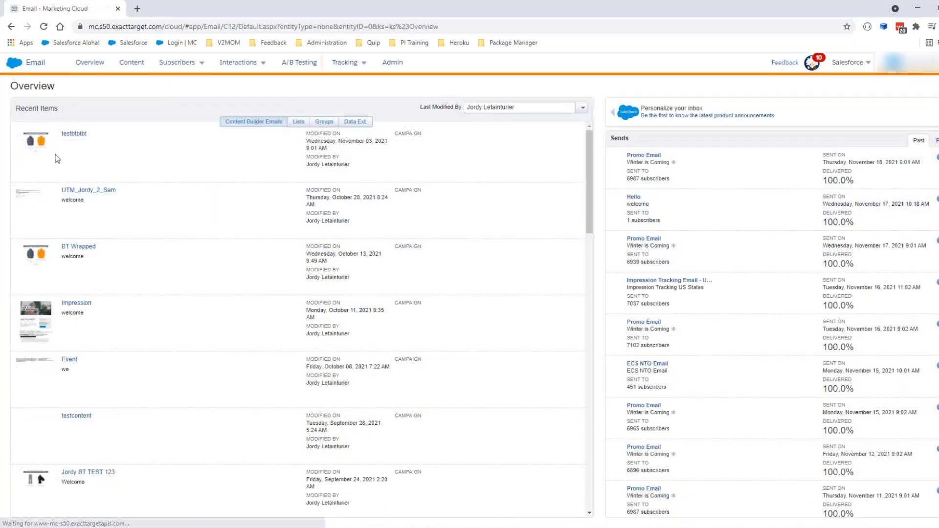
left_click(345, 61)
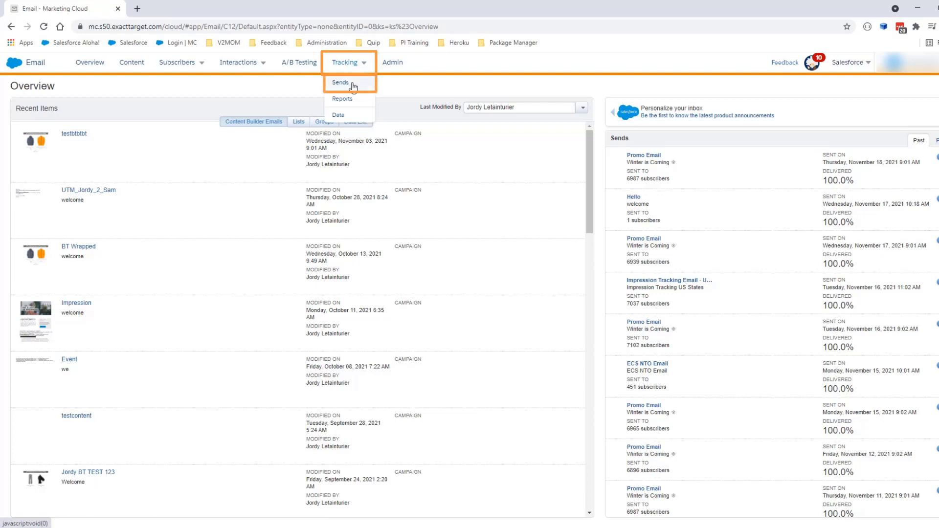
left_click(340, 82)
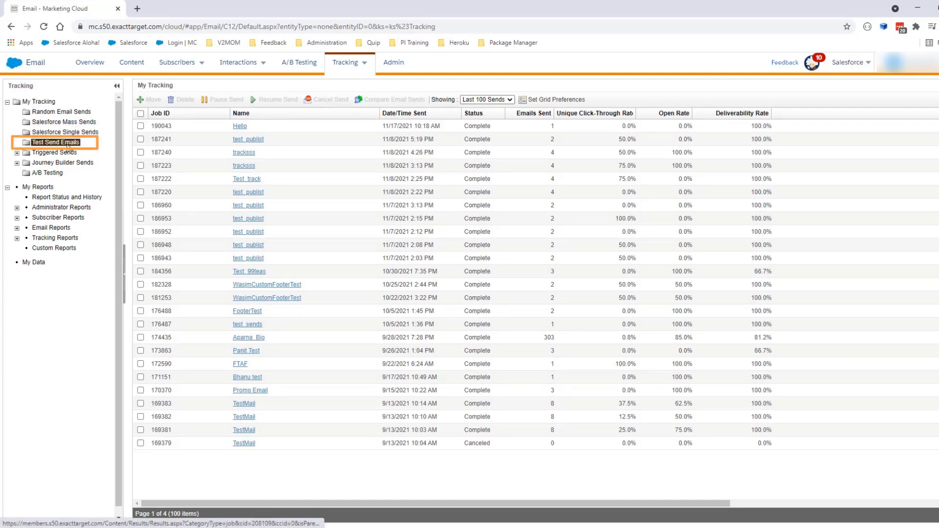
Filter the tracking list to the Test Send Emails folder, keeping the Last 100 Sends range
left_click(55, 141)
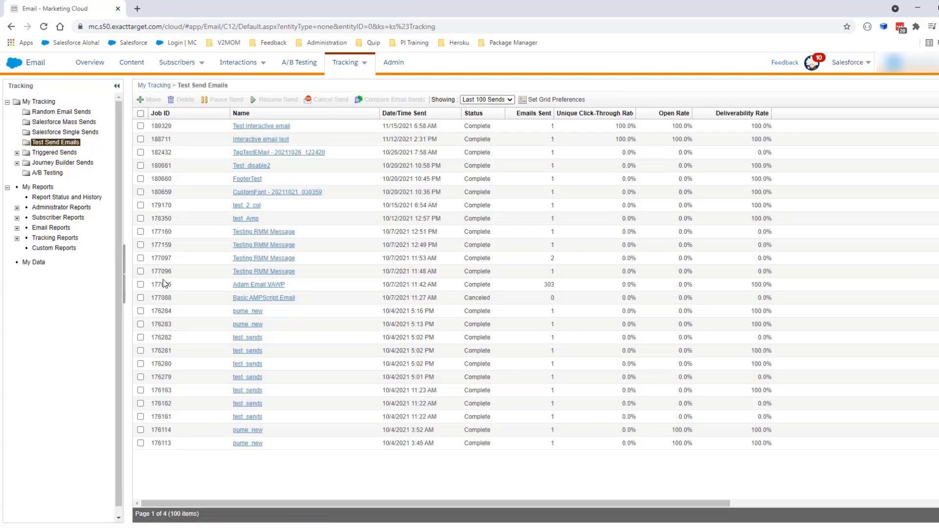
mouse_move(165, 130)
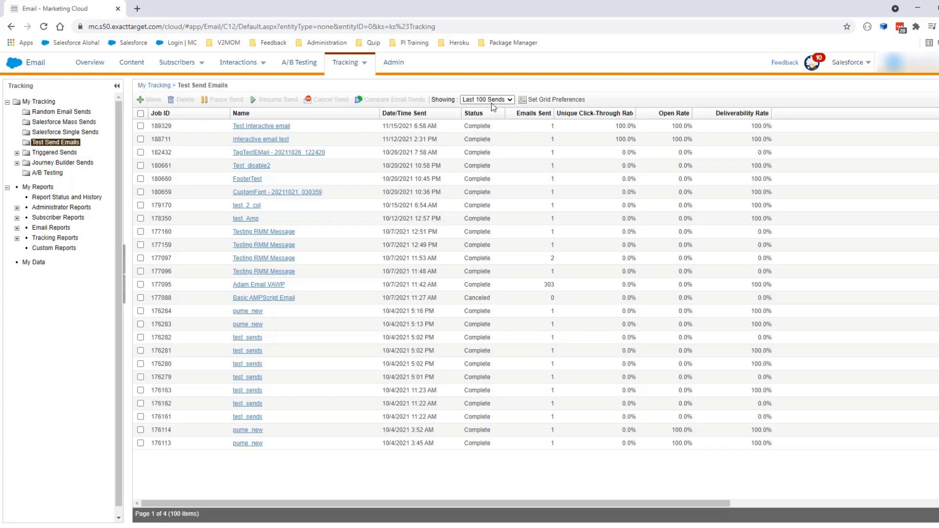
left_click(486, 100)
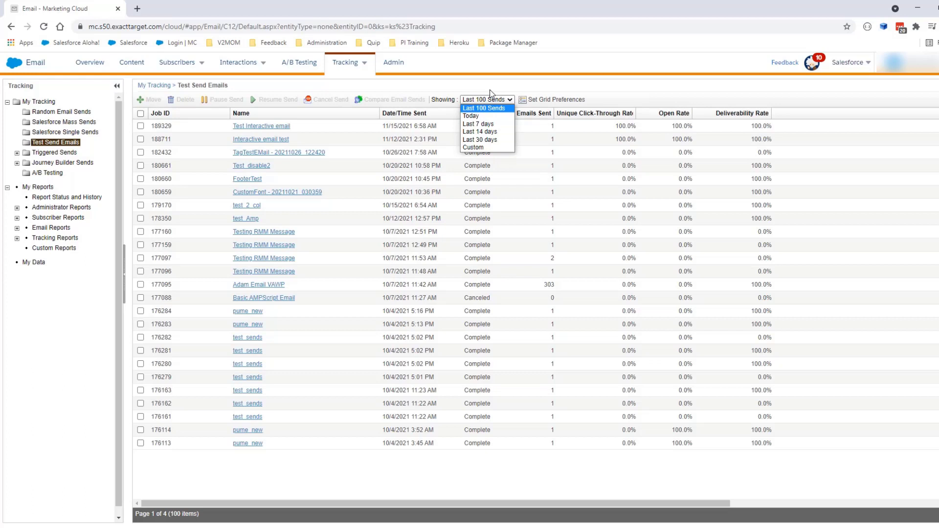
left_click(485, 108)
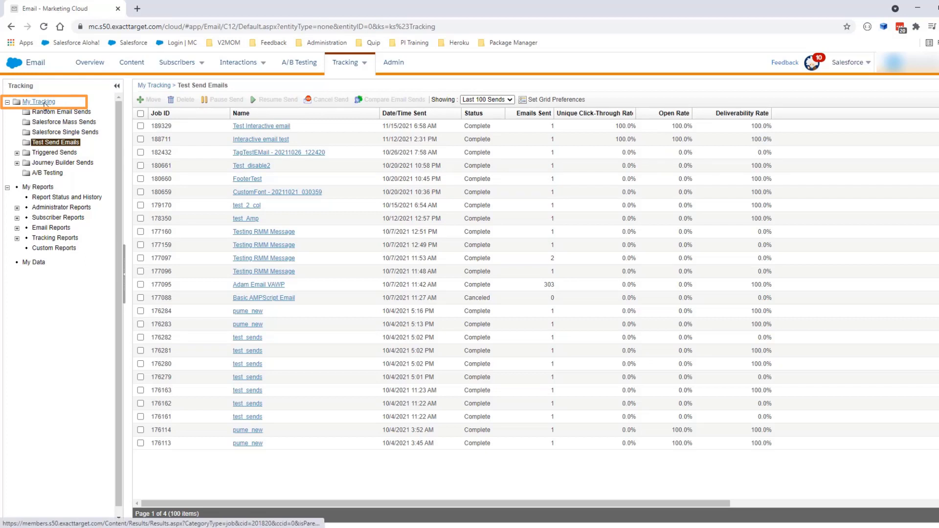
Return to the My Tracking folder so all sends from the last 100 are listed again
left_click(38, 101)
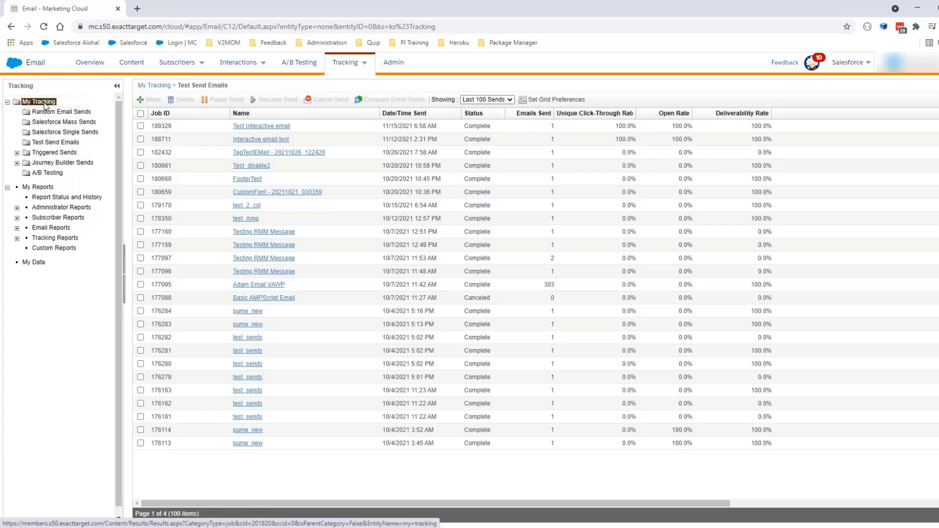
left_click(38, 101)
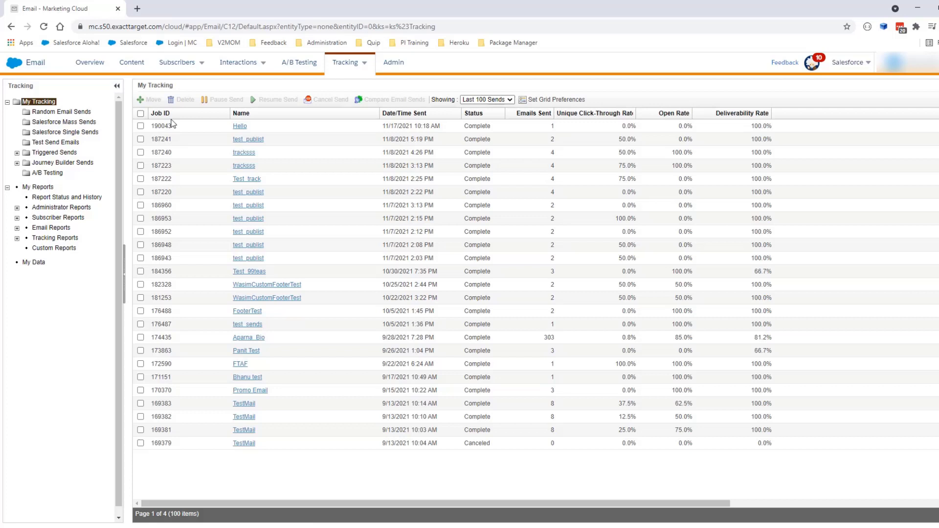
mouse_move(162, 275)
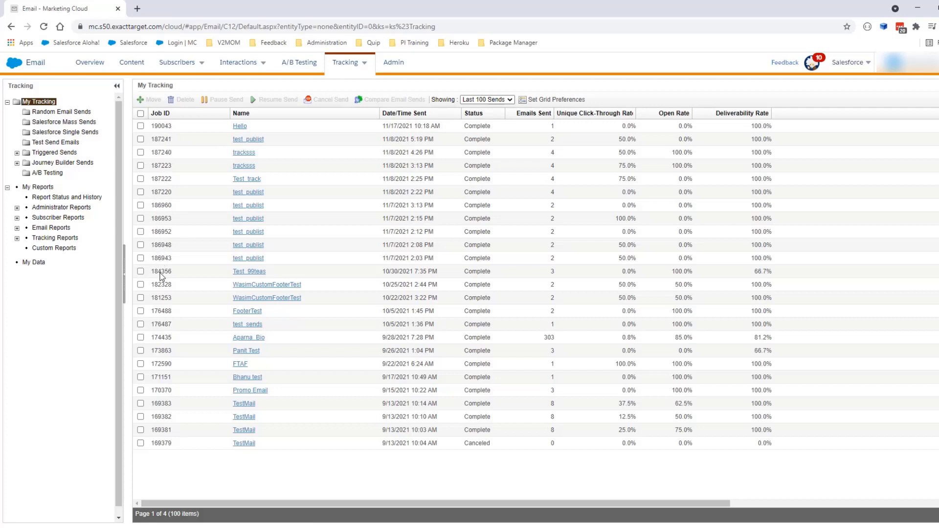
mouse_move(167, 164)
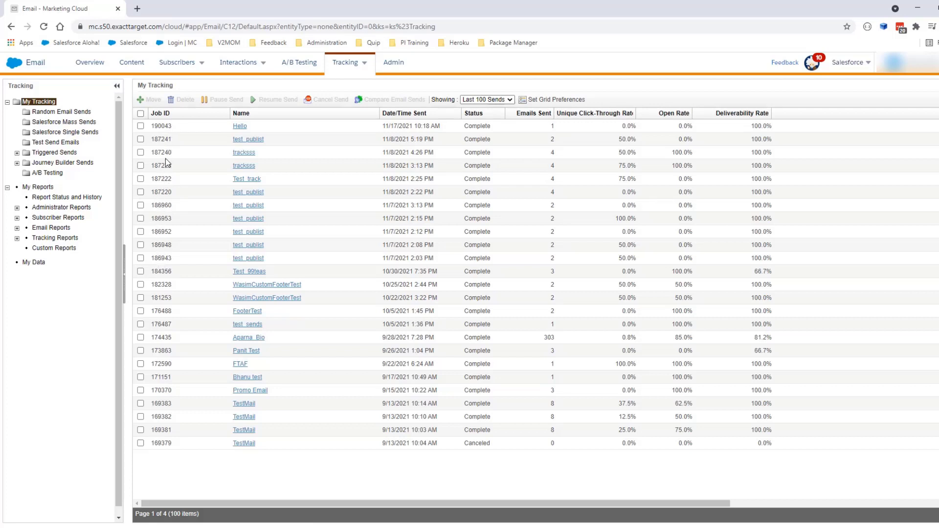
mouse_move(168, 130)
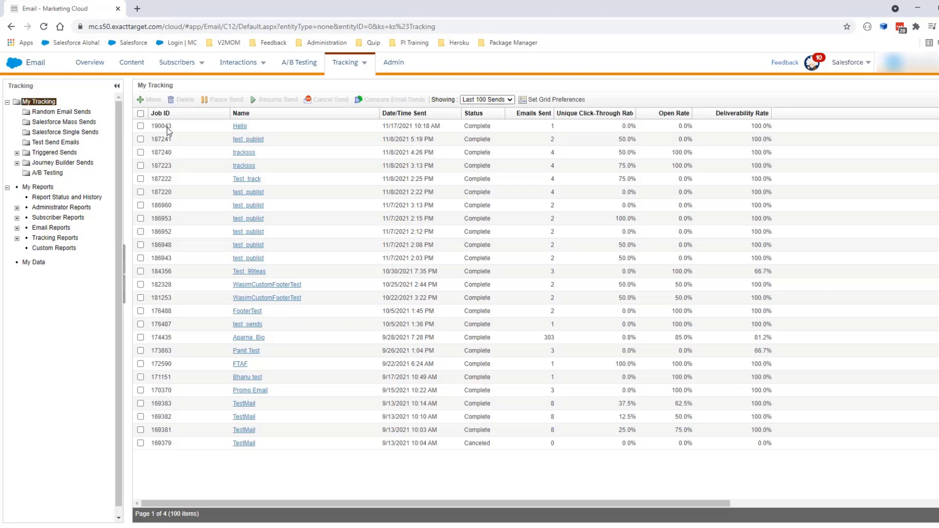
mouse_move(172, 133)
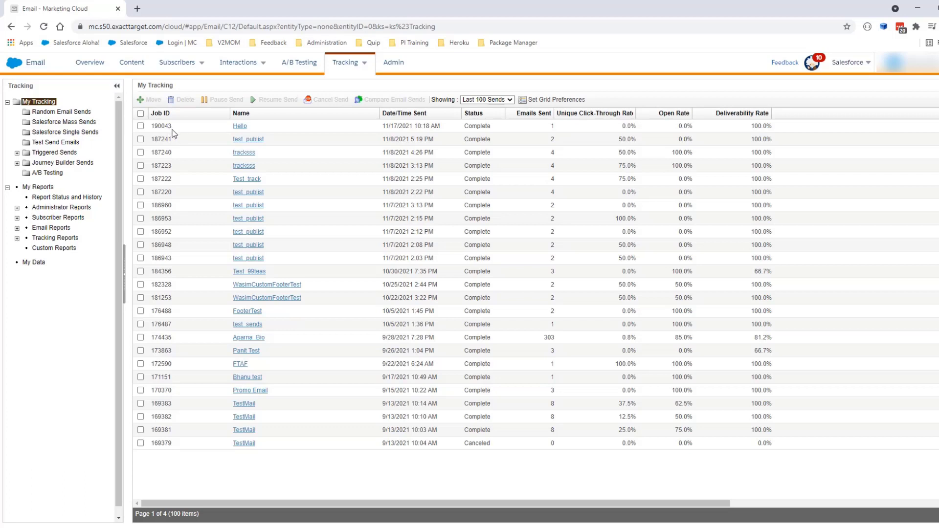